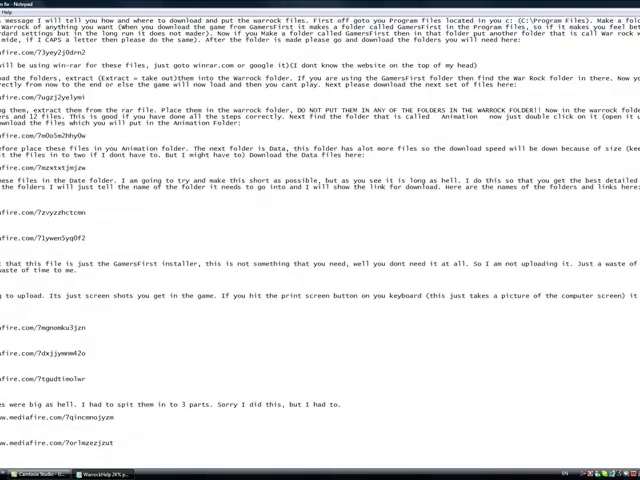
Scroll through the WarRock download instructions in the restored Notepad window.
scroll(down, 3)
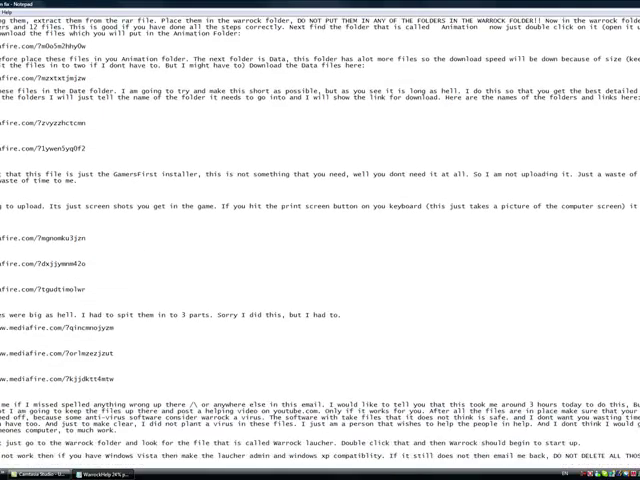
scroll(down, 3)
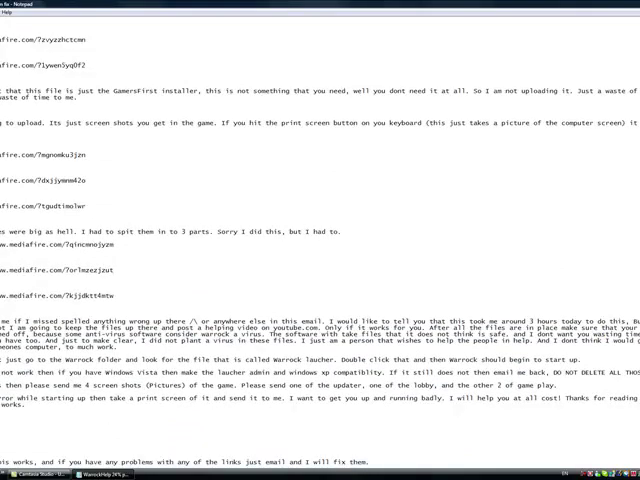
scroll(up, 3)
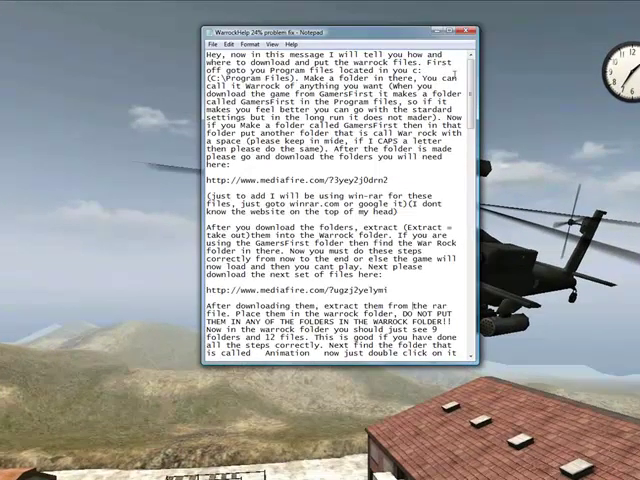
scroll(down, 3)
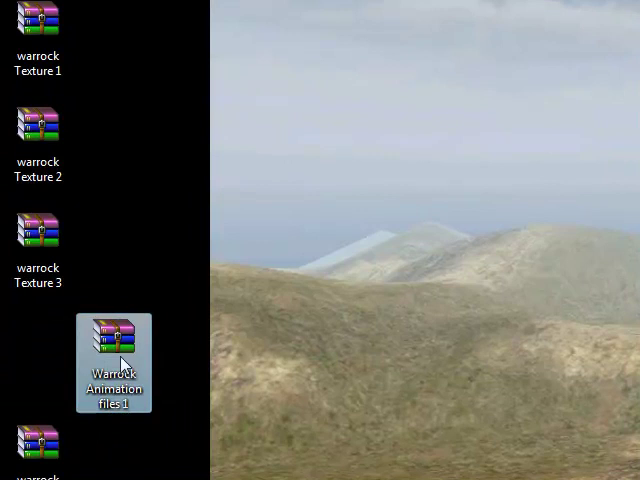
Select the 'Warrock Animation files 1' RAR archive on the desktop.
click(108, 350)
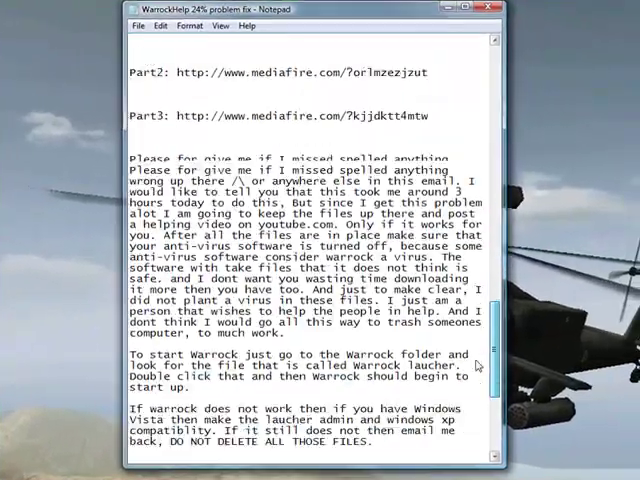
scroll(up, 3)
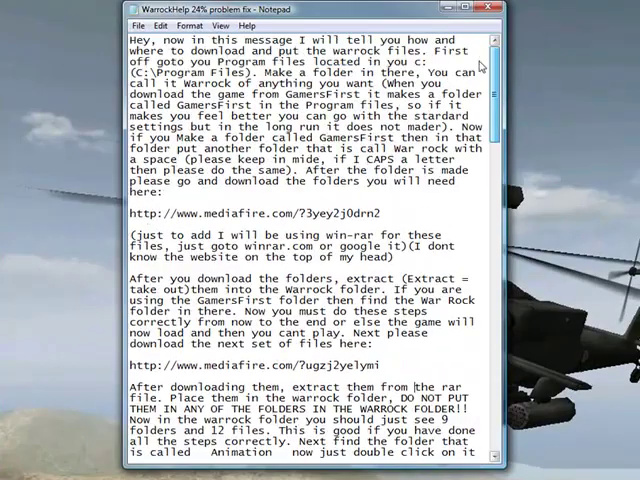
scroll(down, 3)
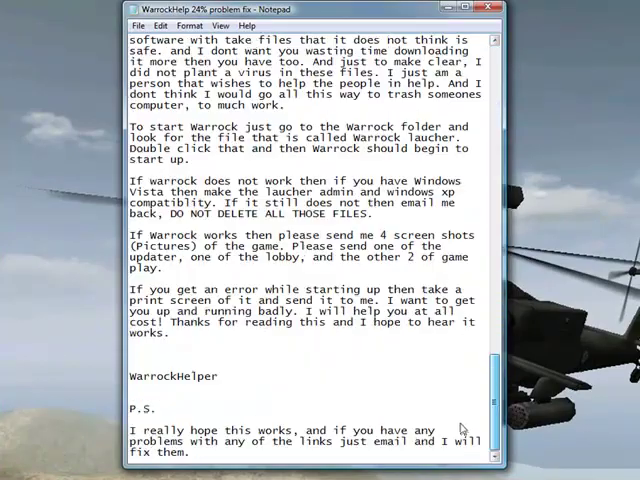